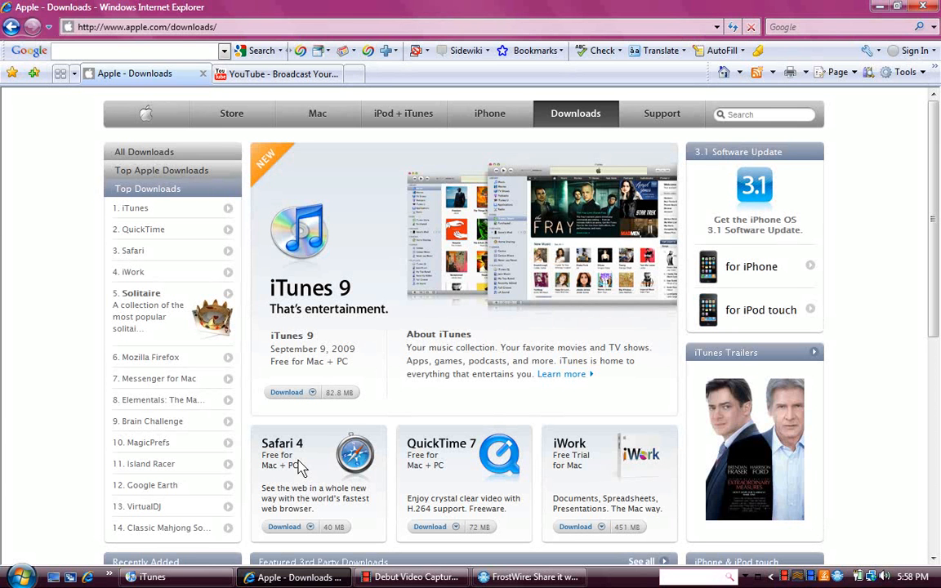
pyautogui.moveTo(571, 131)
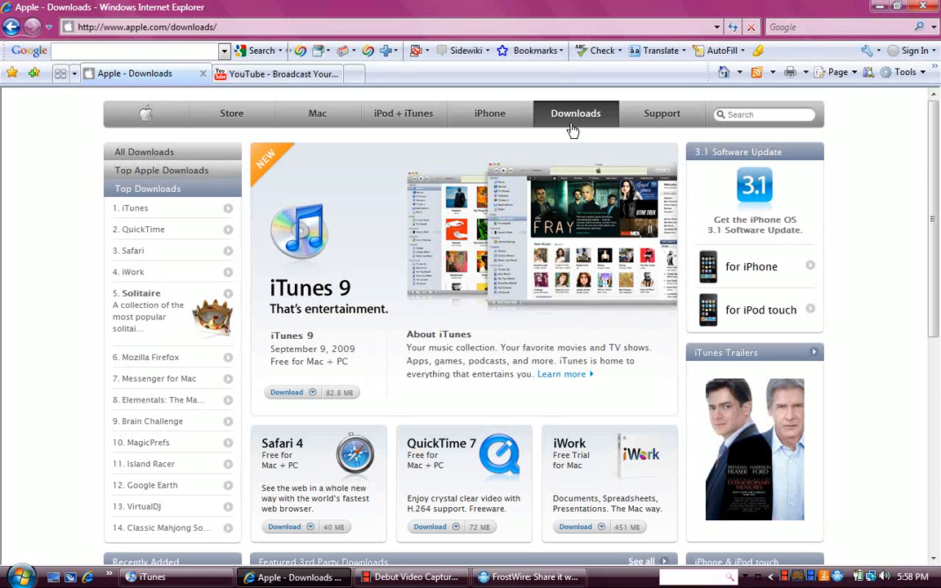
pyautogui.moveTo(577, 121)
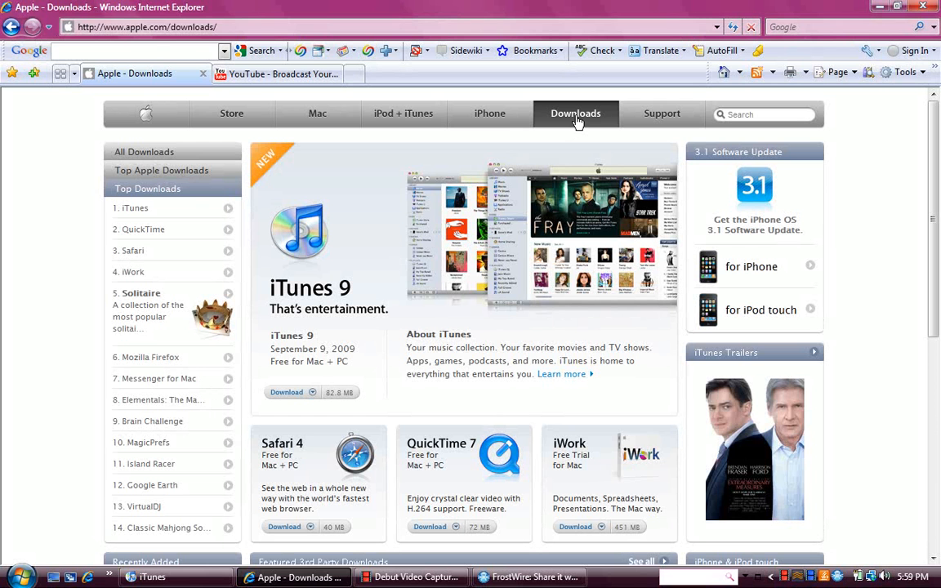
pyautogui.moveTo(390, 168)
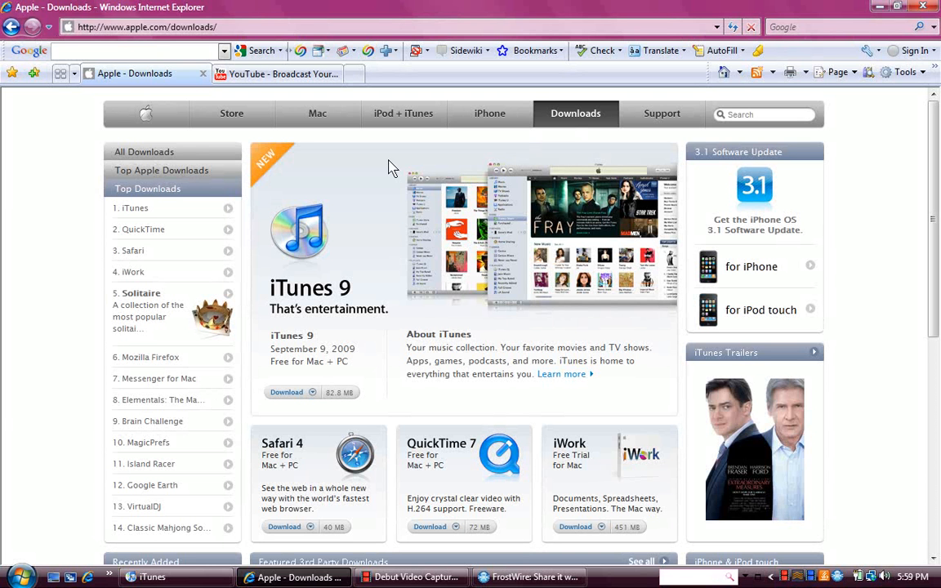
pyautogui.moveTo(294, 398)
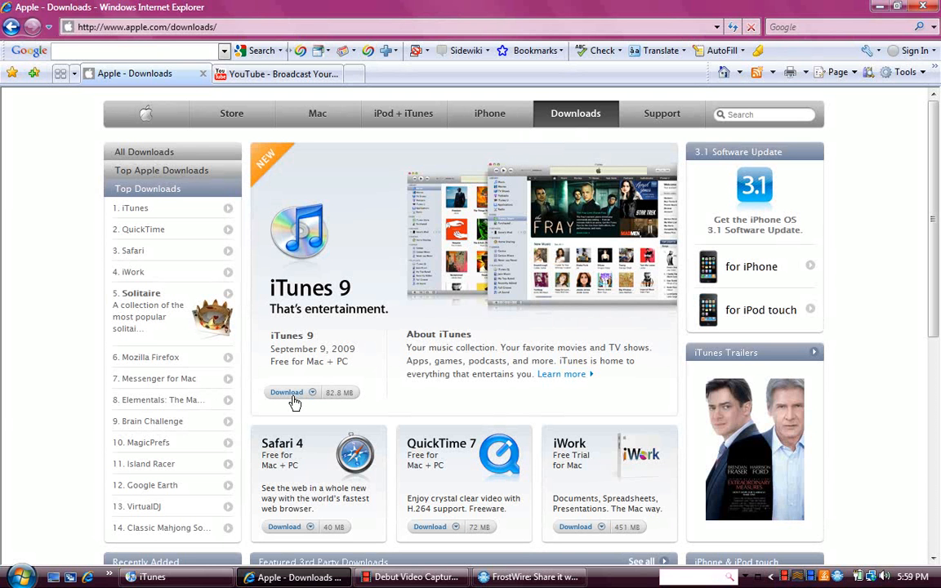
# Start the iTunes 9 download from Apple's Downloads page.
pyautogui.click(286, 392)
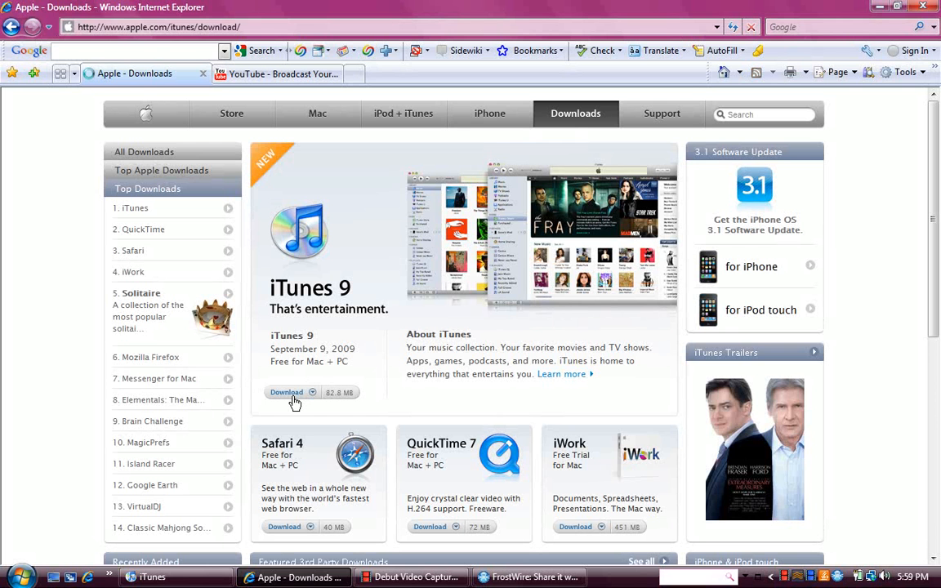
pyautogui.moveTo(297, 405)
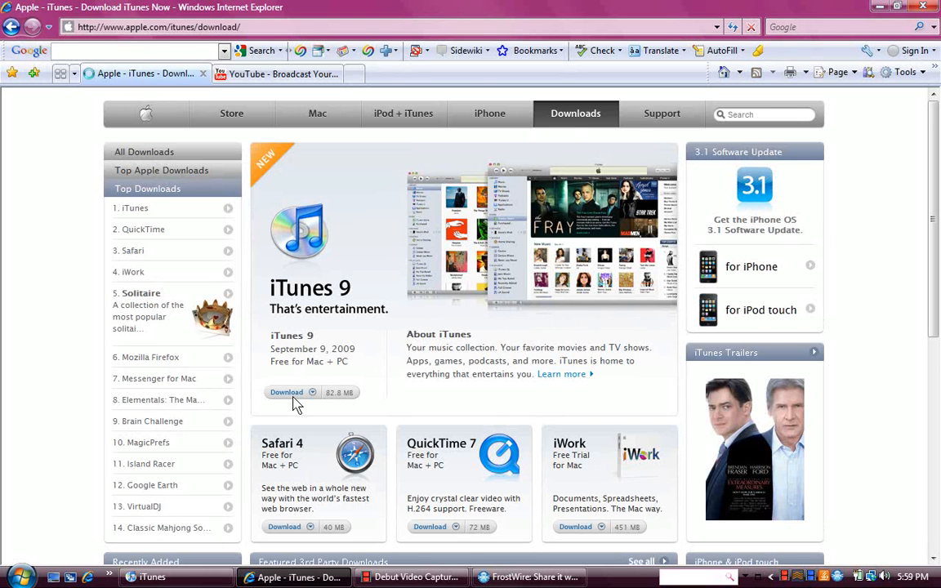
# Dismiss the add-on bar and request the iTunesSetup.exe download via Download Now.
pyautogui.click(285, 392)
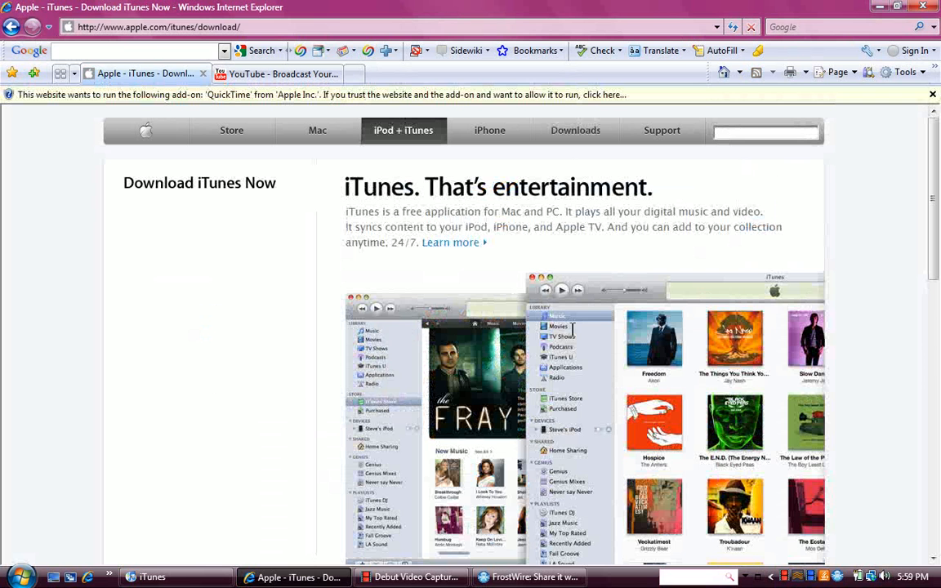
pyautogui.moveTo(875, 188)
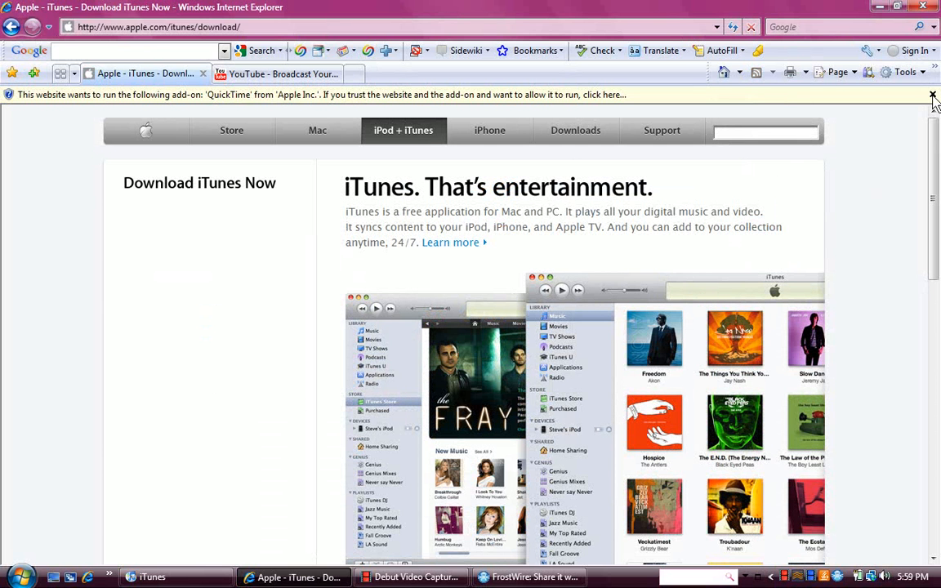
pyautogui.click(931, 95)
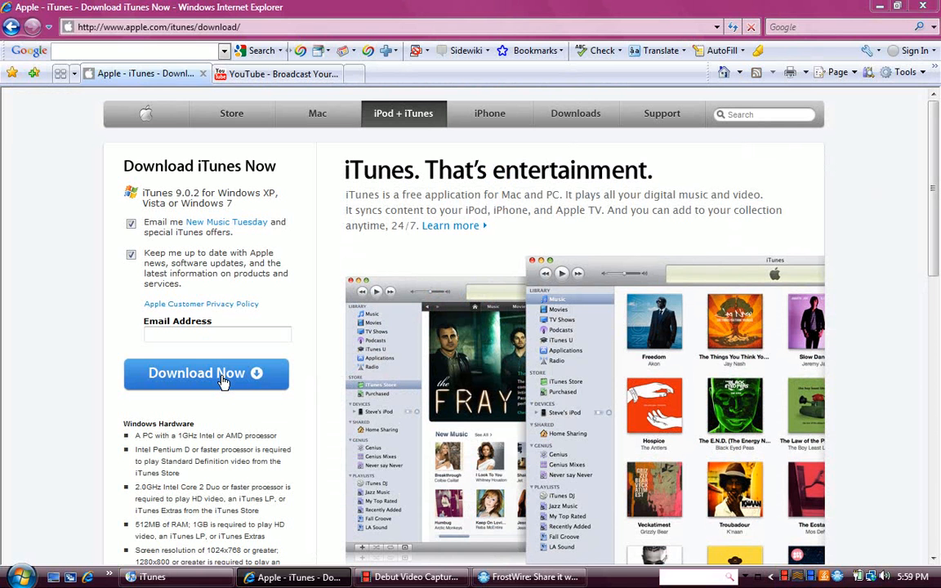
pyautogui.click(206, 372)
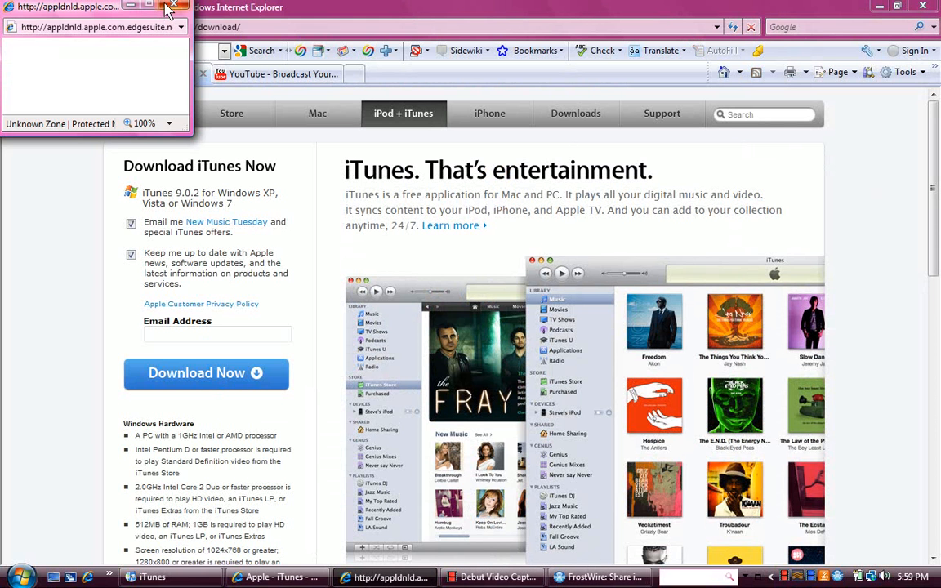
pyautogui.click(206, 372)
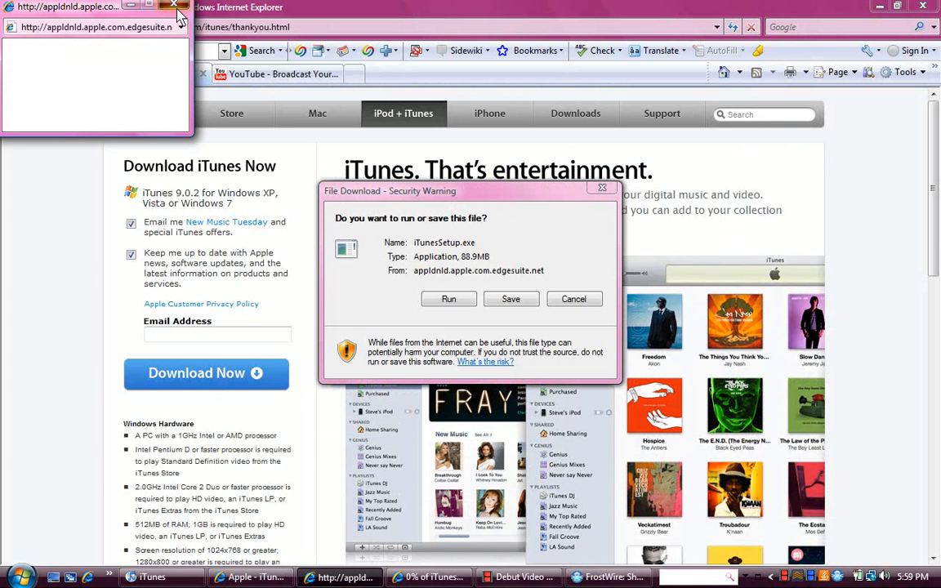
pyautogui.moveTo(601, 188)
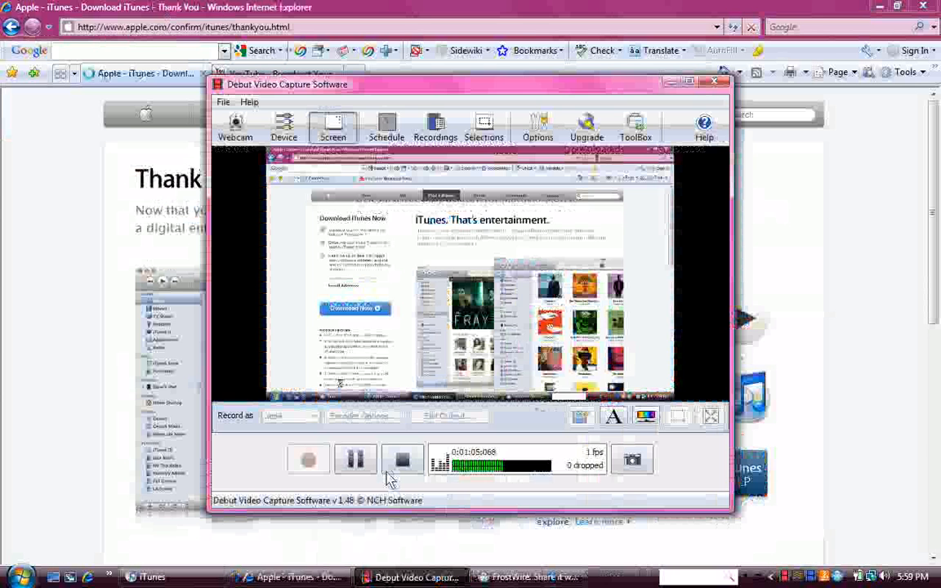
# Dismiss the QuickTime add-on bar on the thank-you page and leave the browser.
pyautogui.click(716, 80)
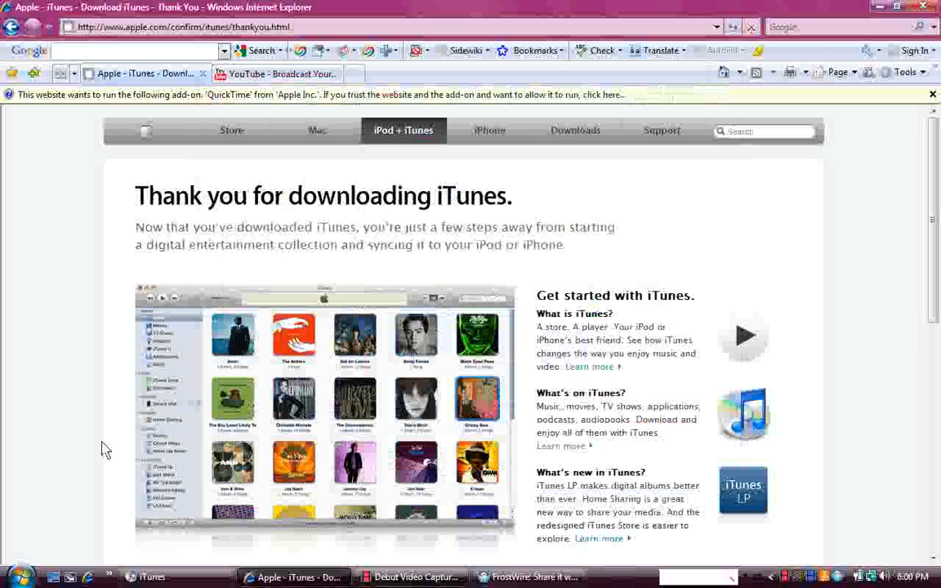
pyautogui.moveTo(650, 162)
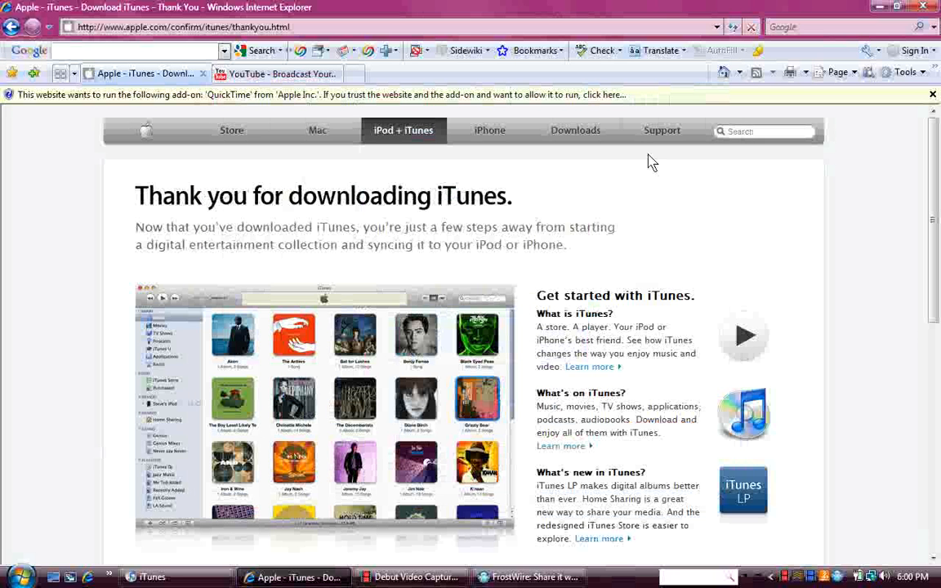
pyautogui.click(933, 93)
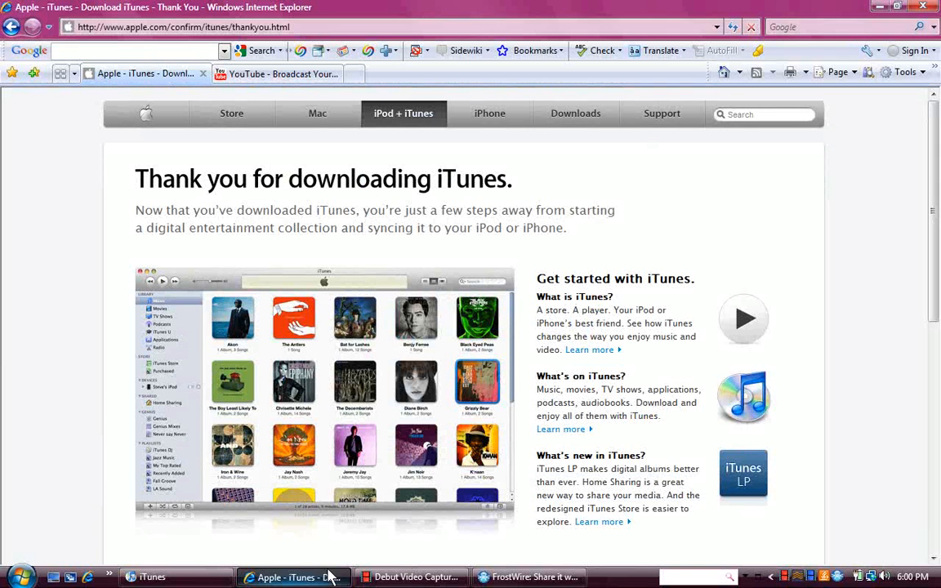
pyautogui.click(529, 576)
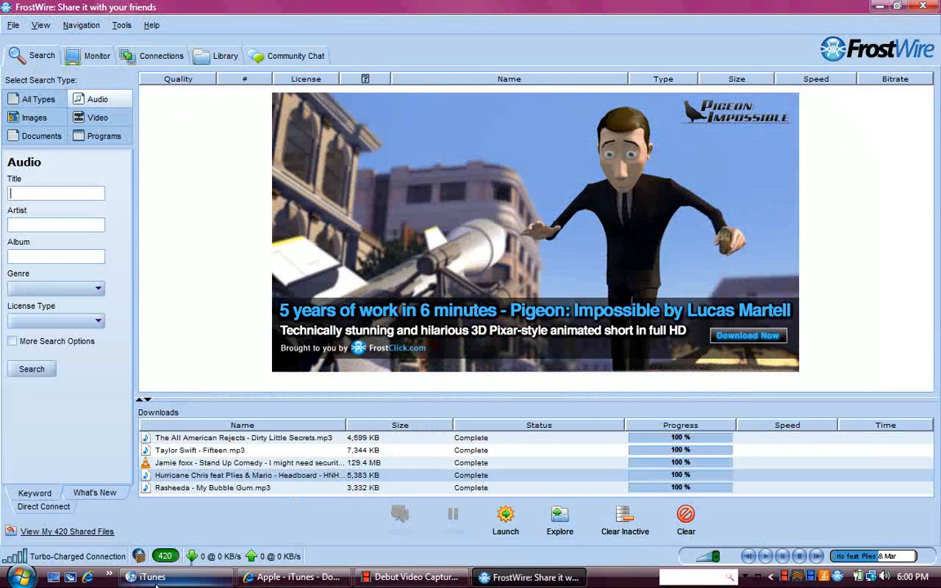
# Bring the iTunes library window forward from FrostWire.
pyautogui.click(152, 577)
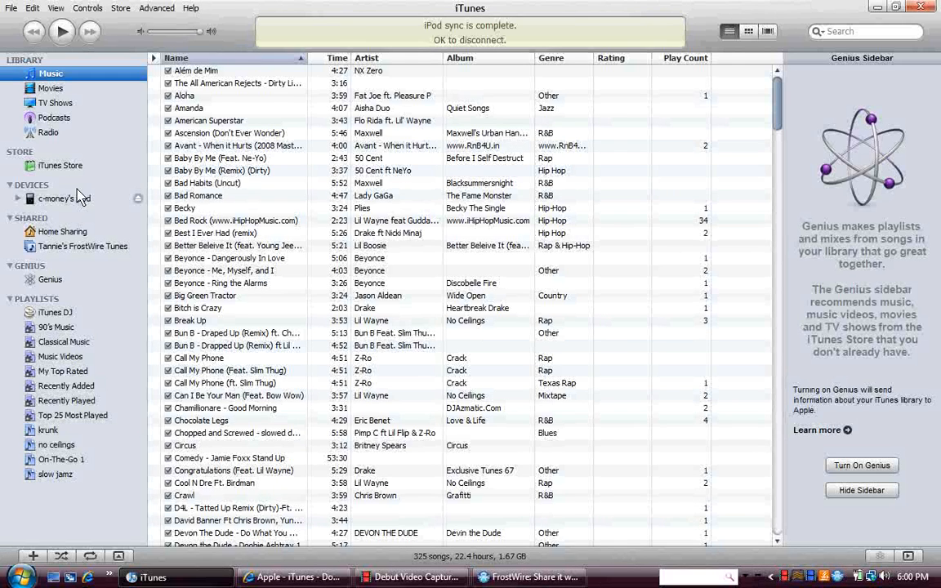
pyautogui.moveTo(89, 139)
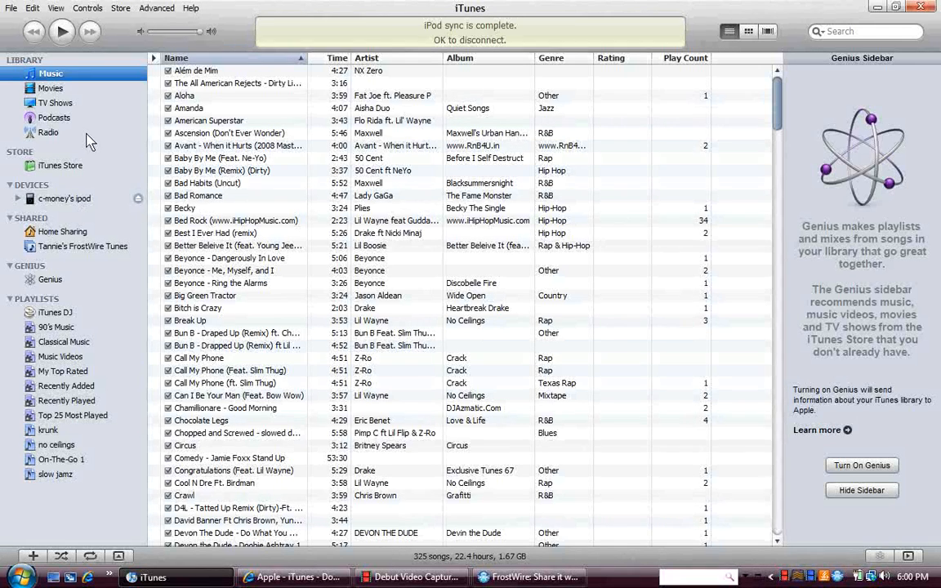
# Show iTunes' File menu to reach Add File to Library.
pyautogui.click(12, 7)
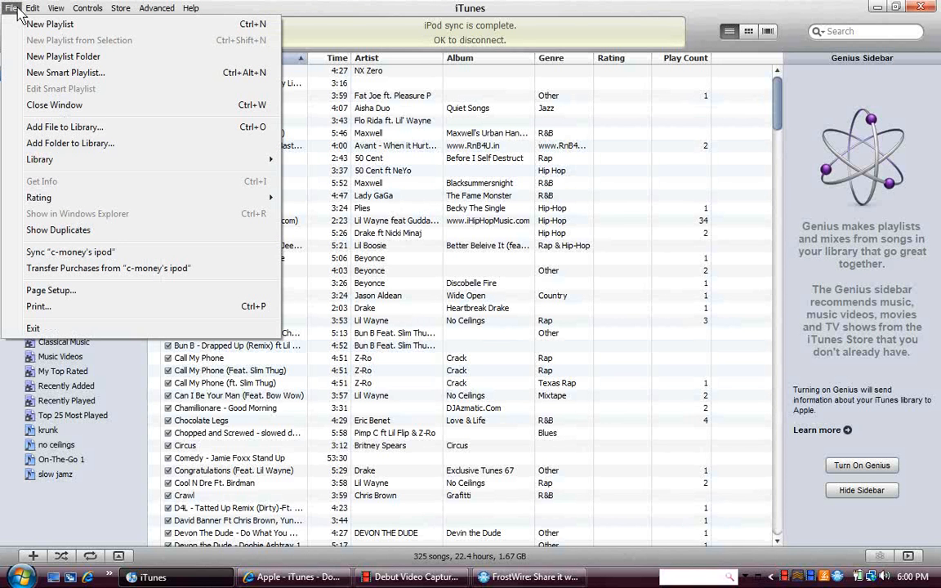
pyautogui.moveTo(69, 141)
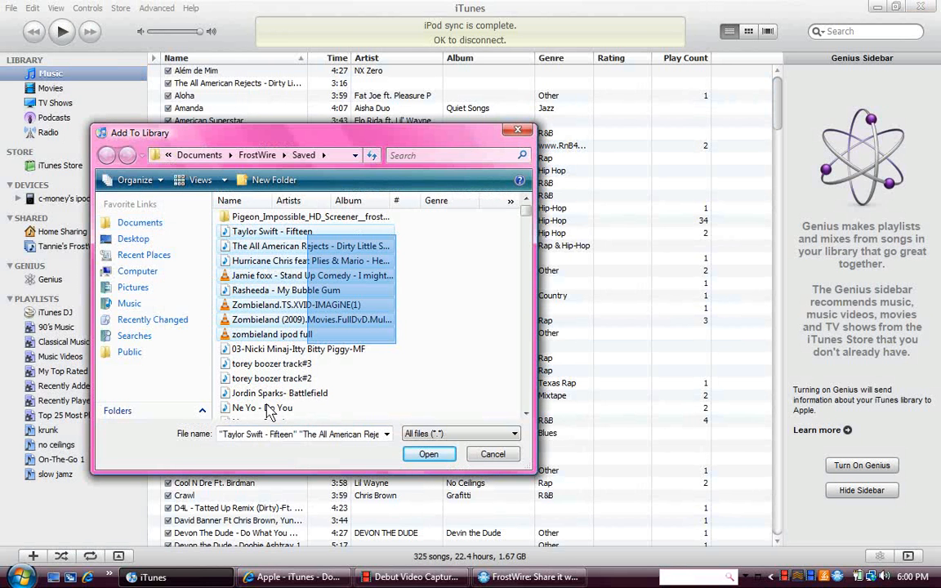
# Browse the FrostWire Saved folder and close Add To Library without importing.
pyautogui.scroll(-3)
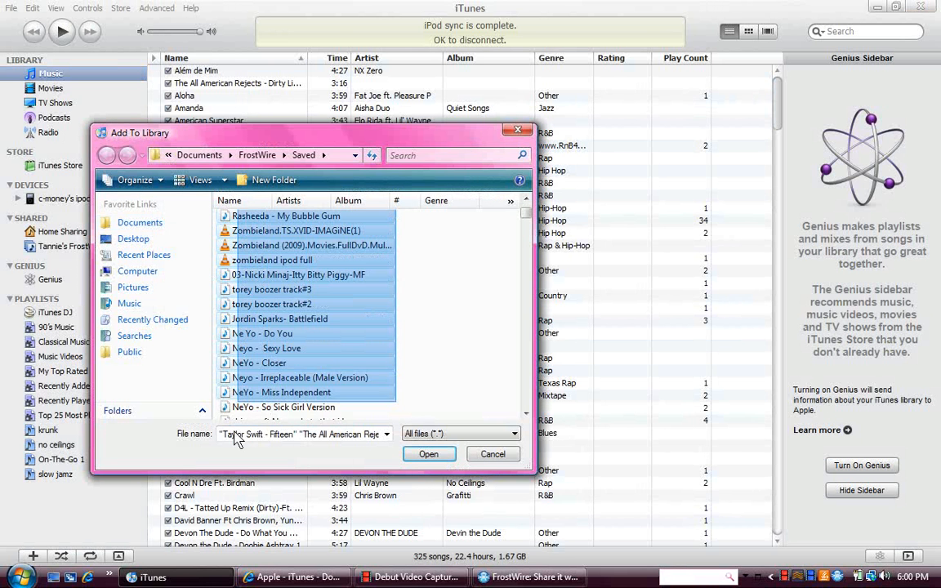
pyautogui.scroll(-3)
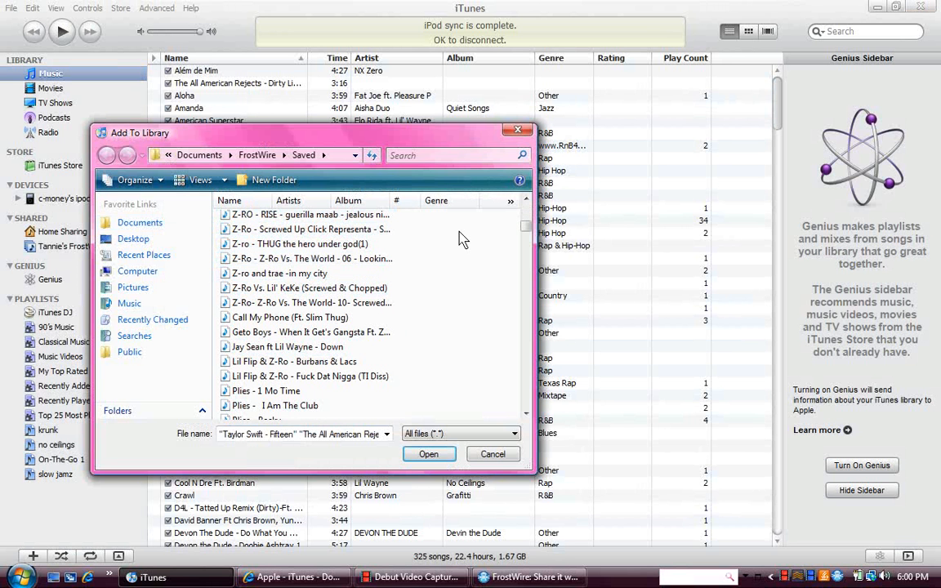
pyautogui.moveTo(444, 374)
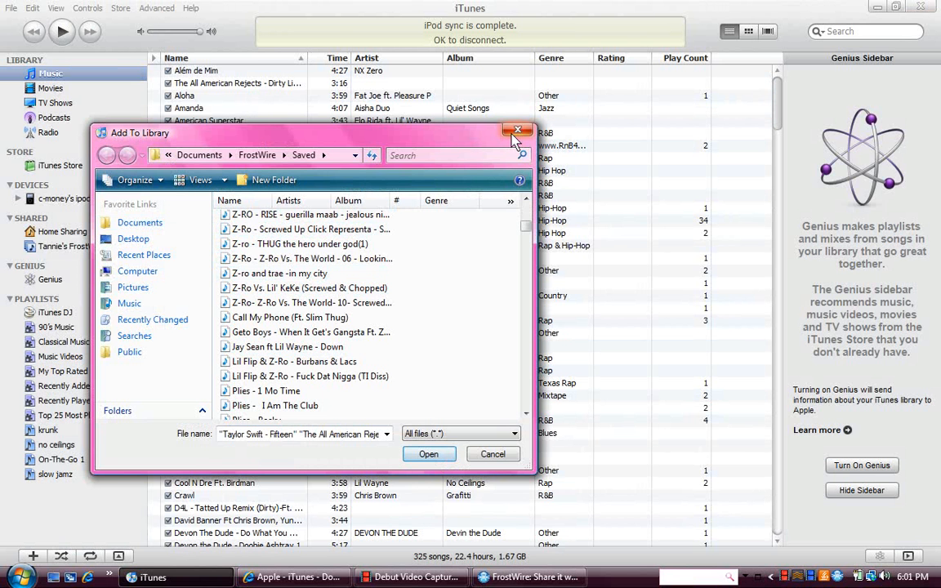
pyautogui.click(516, 131)
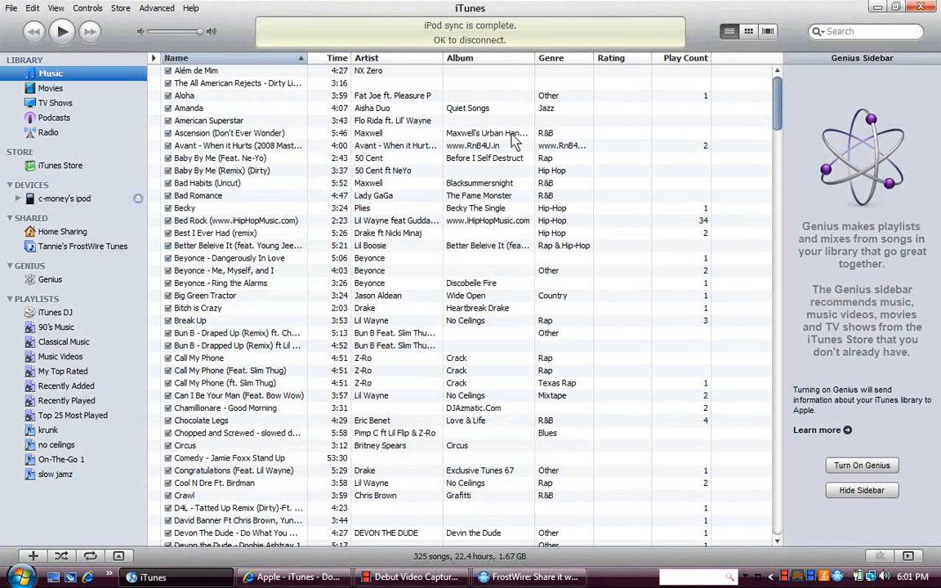
pyautogui.moveTo(510, 45)
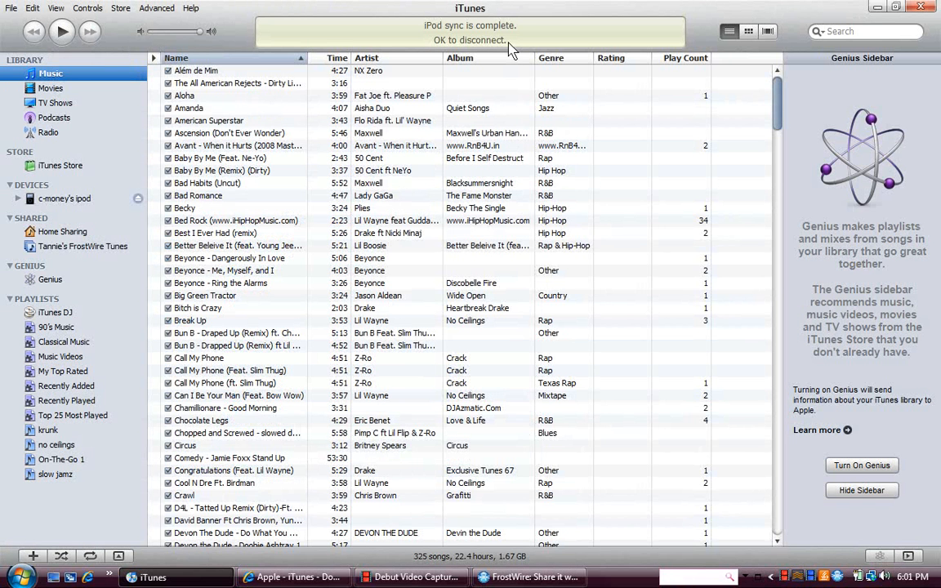
pyautogui.moveTo(392, 36)
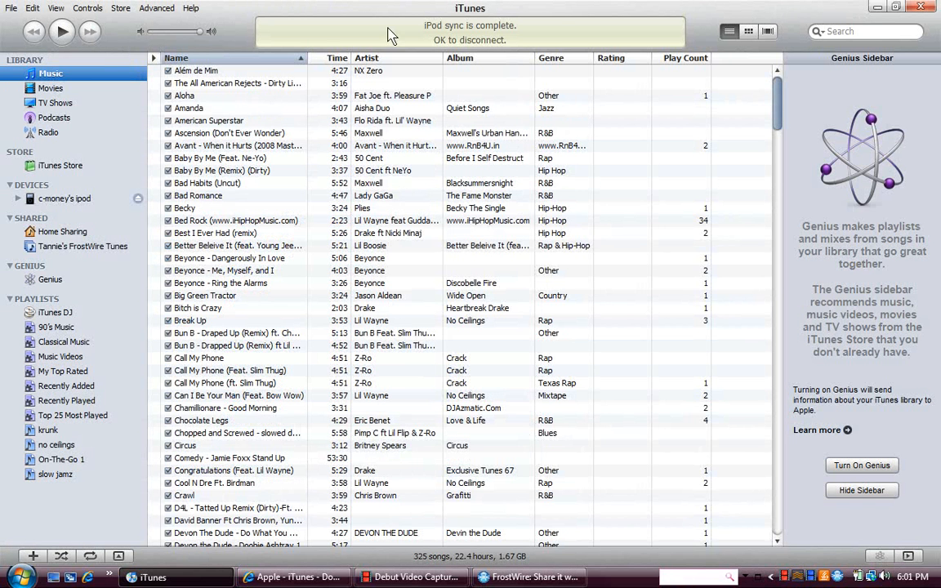
pyautogui.moveTo(384, 220)
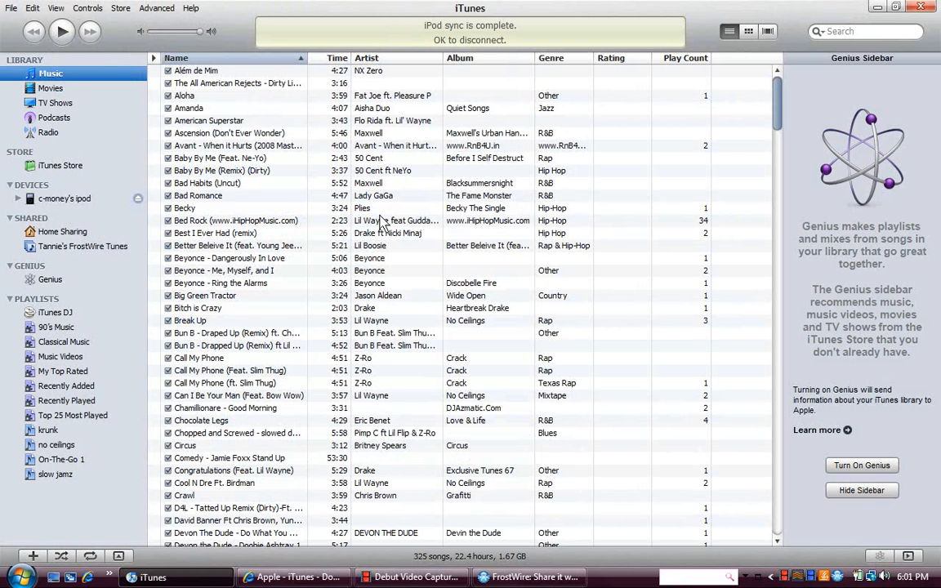
# Show the connected iPod's Music sync settings with Entire music library selected.
pyautogui.scroll(-3)
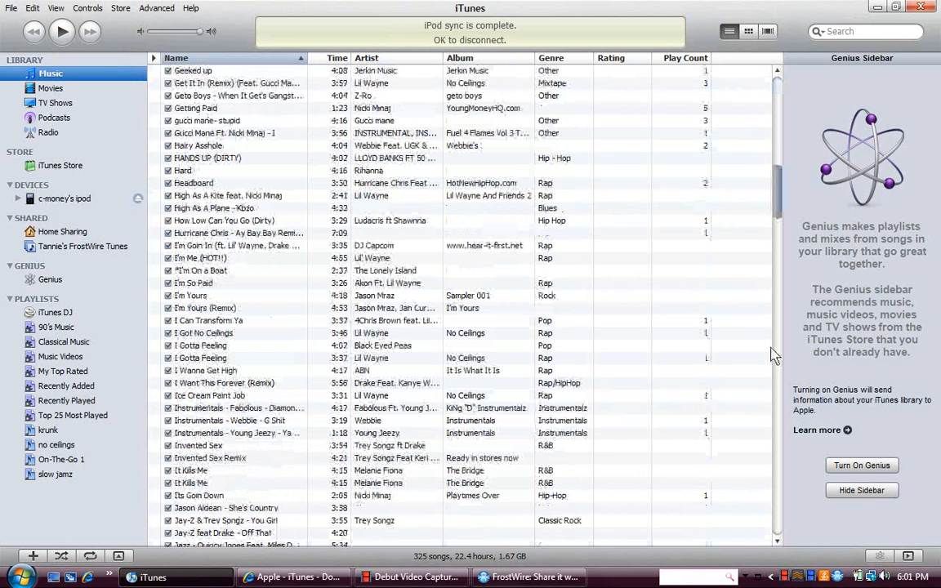
pyautogui.scroll(-3)
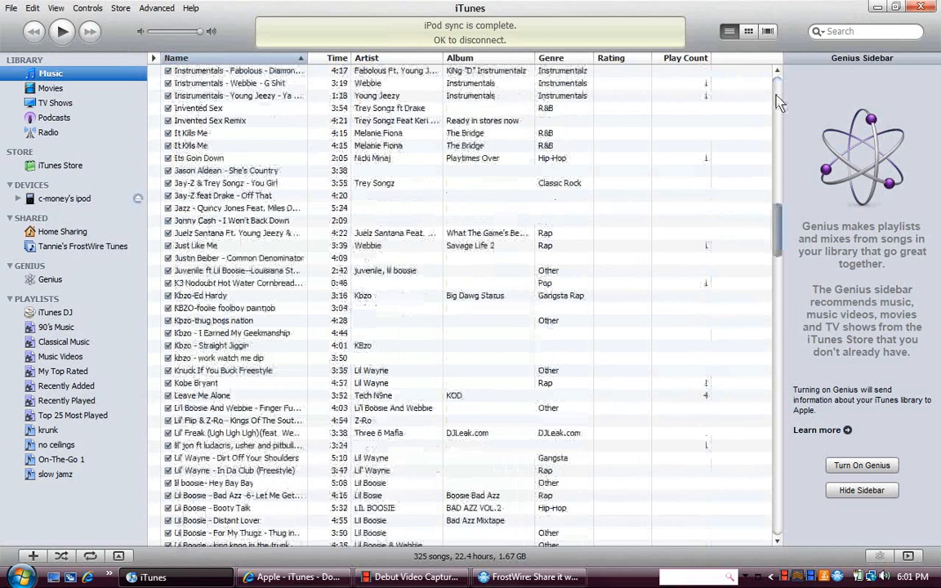
pyautogui.scroll(3)
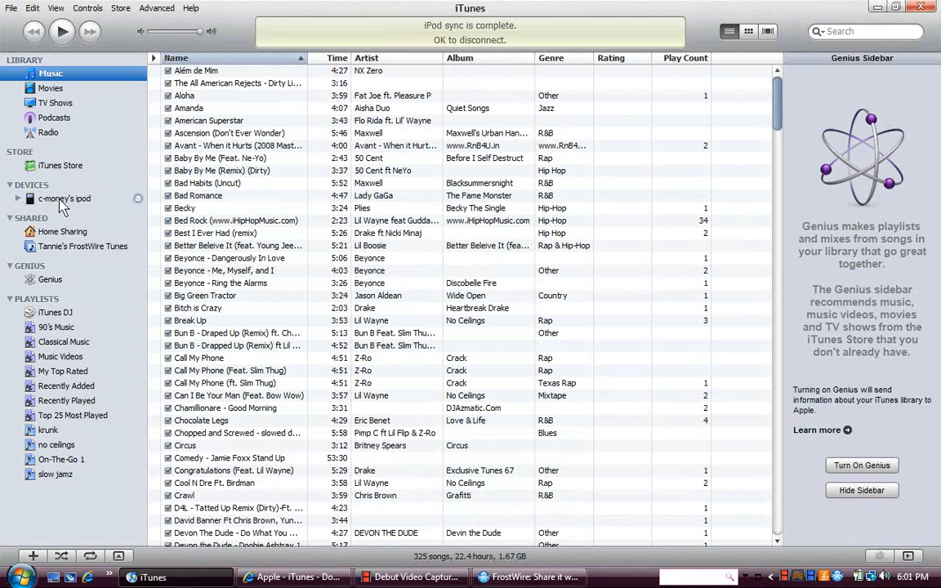
pyautogui.click(64, 199)
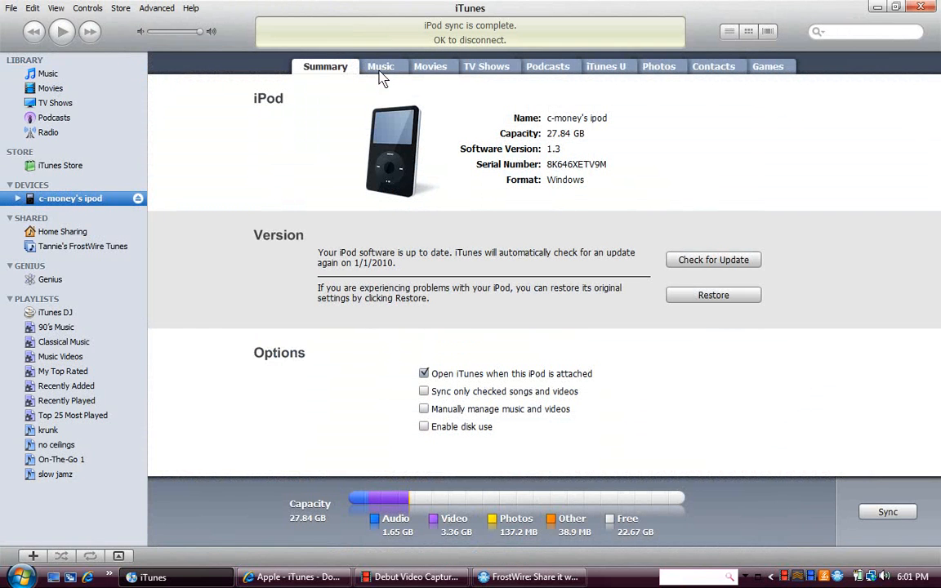
pyautogui.click(380, 65)
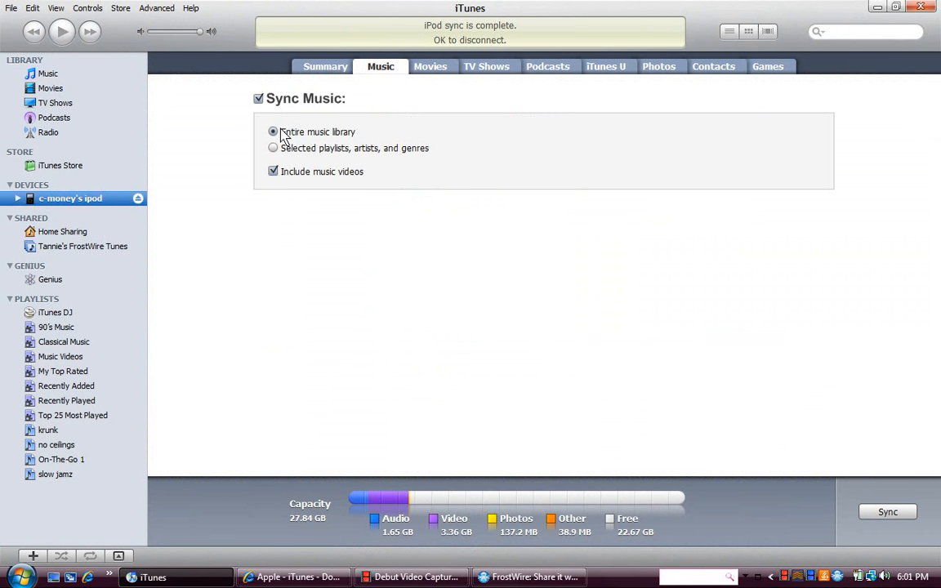
pyautogui.moveTo(807, 389)
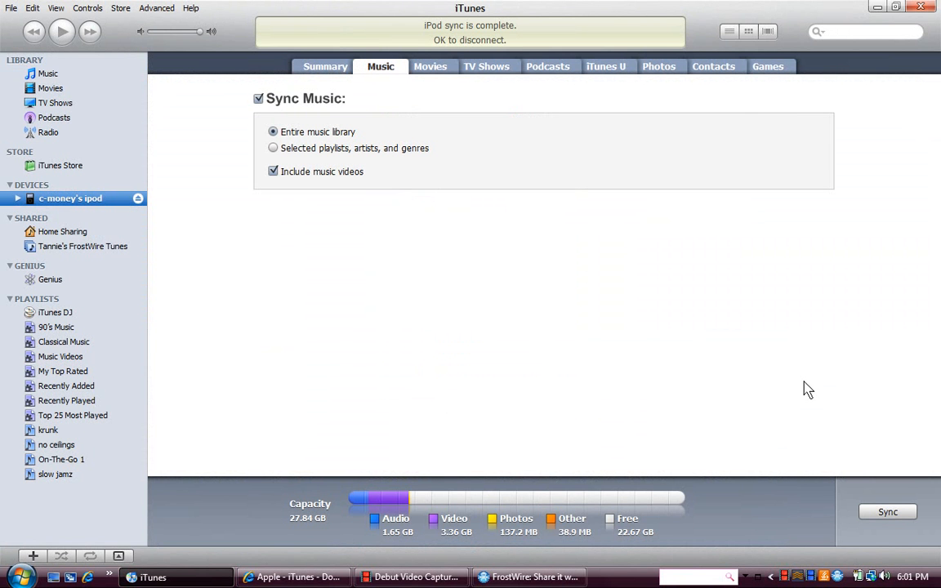
pyautogui.moveTo(847, 449)
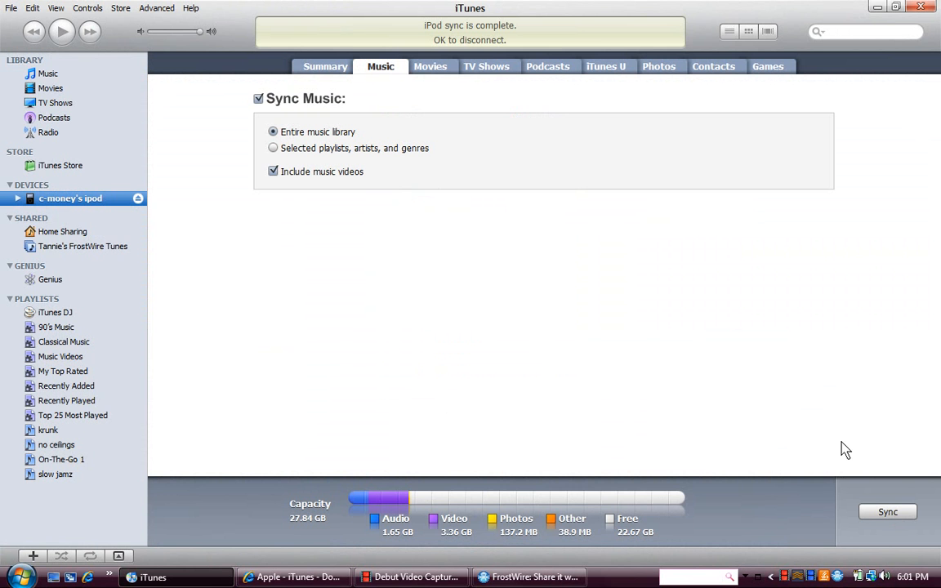
pyautogui.moveTo(616, 239)
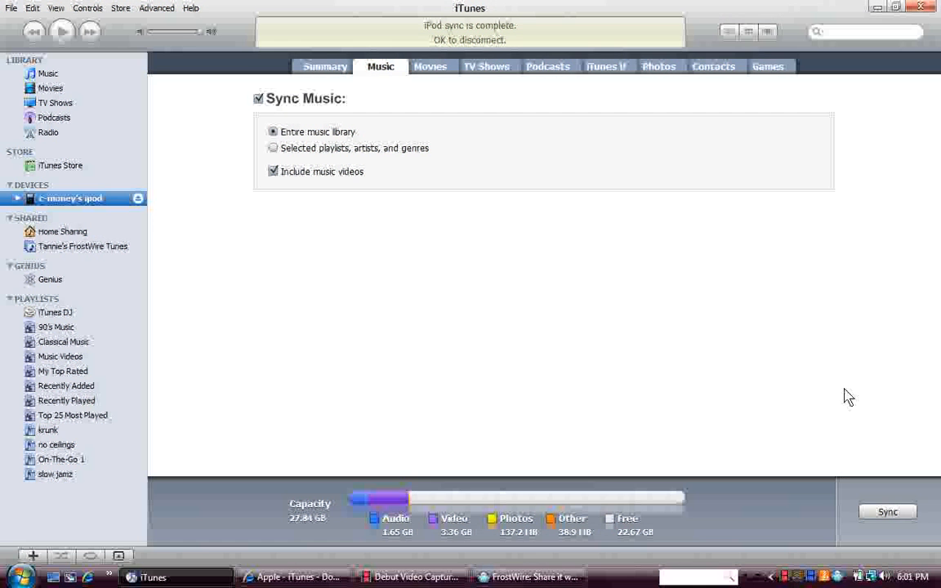
pyautogui.moveTo(167, 166)
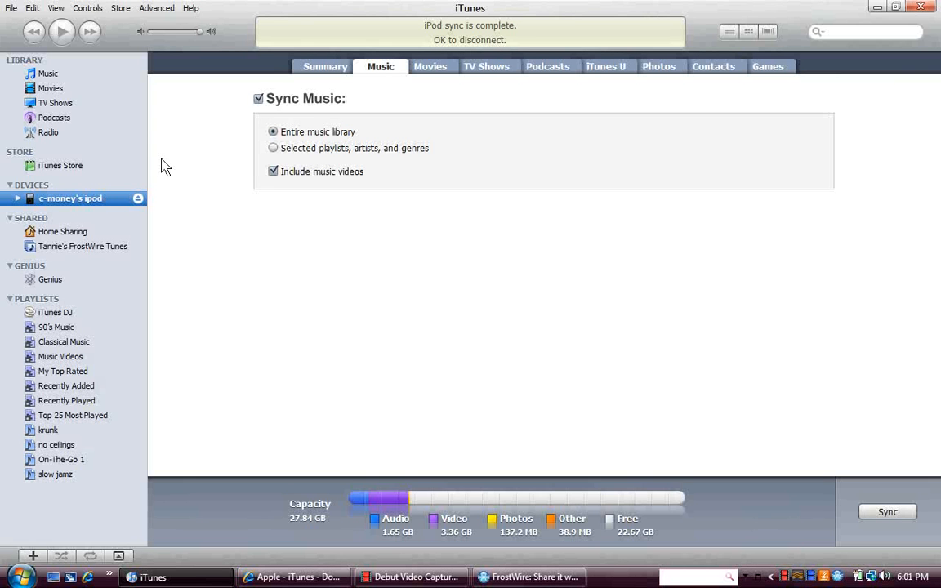
pyautogui.moveTo(128, 206)
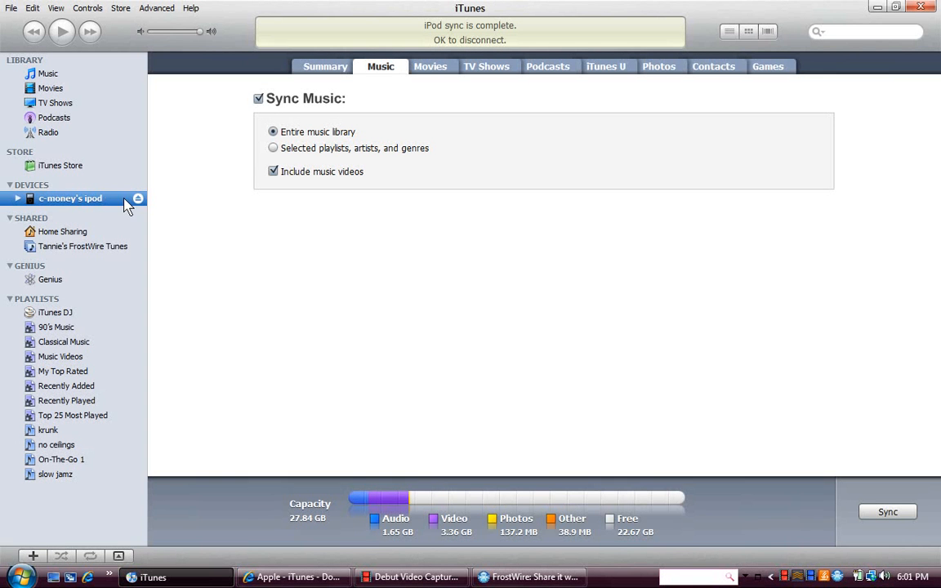
pyautogui.moveTo(285, 338)
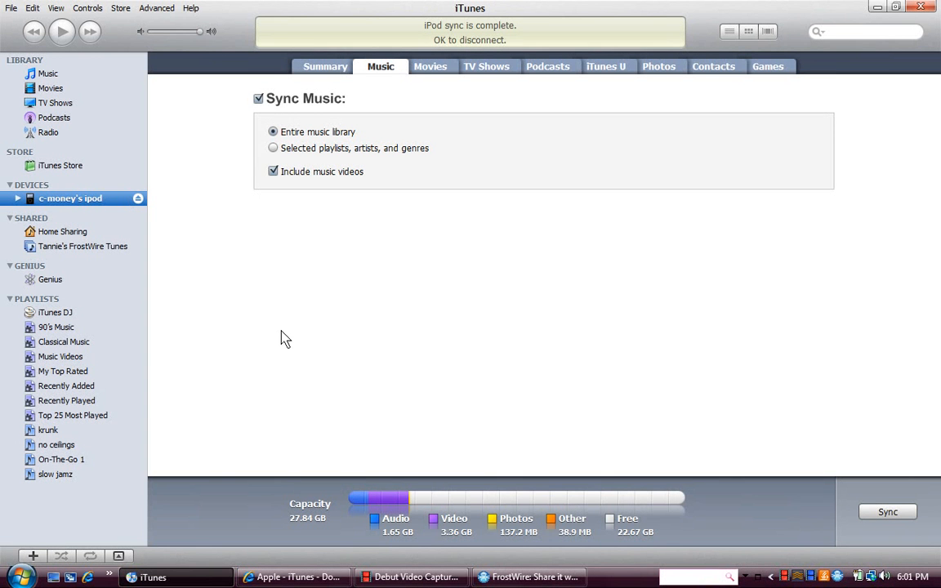
# Search FrostWire audio for 'just like me' and download Jamie Foxx ft T.I. - Just Like Me.
pyautogui.click(529, 577)
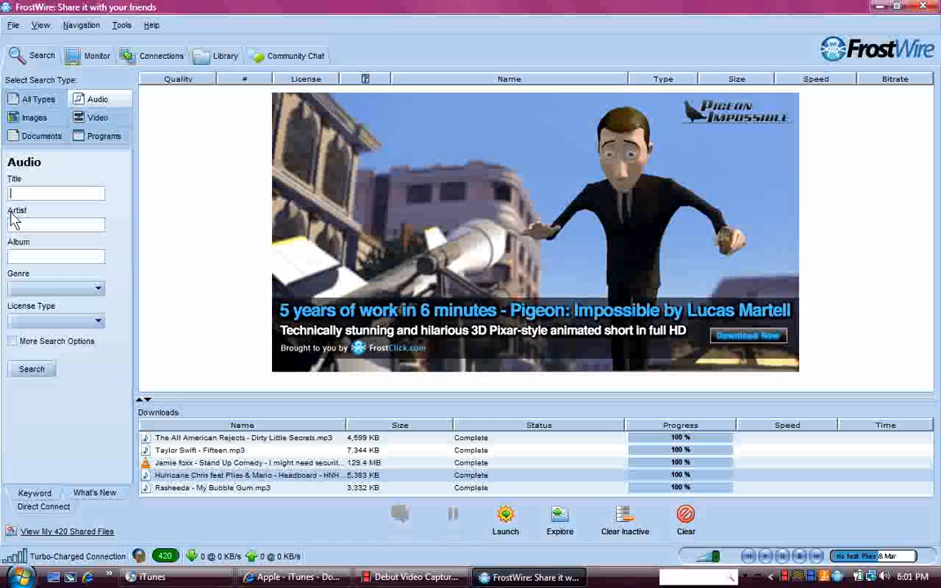
pyautogui.write('nk b')
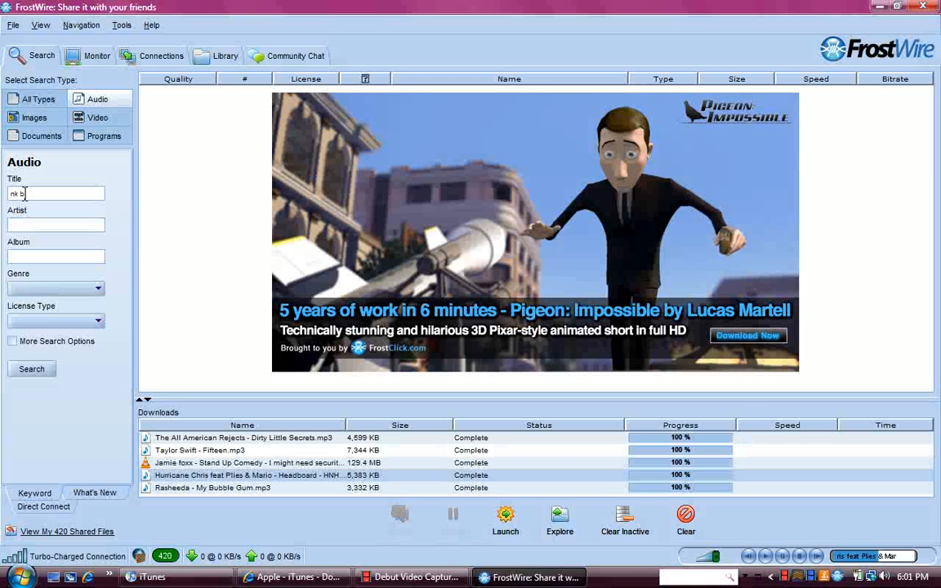
pyautogui.click(31, 369)
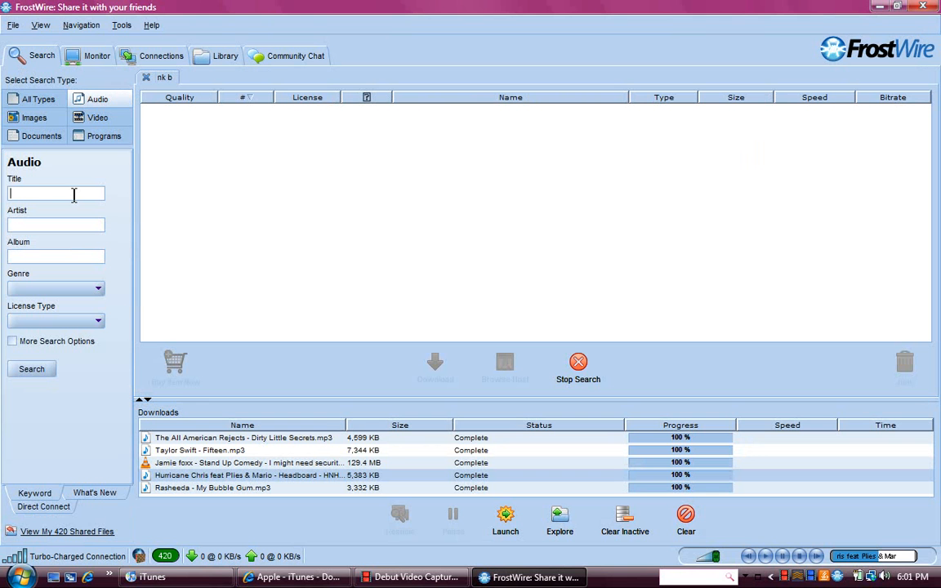
pyautogui.write('just li')
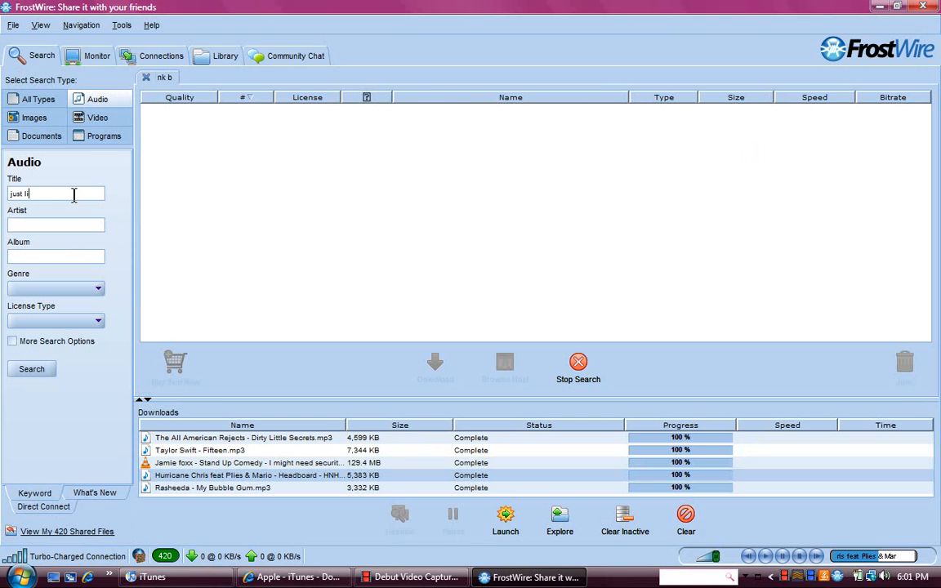
pyautogui.click(31, 369)
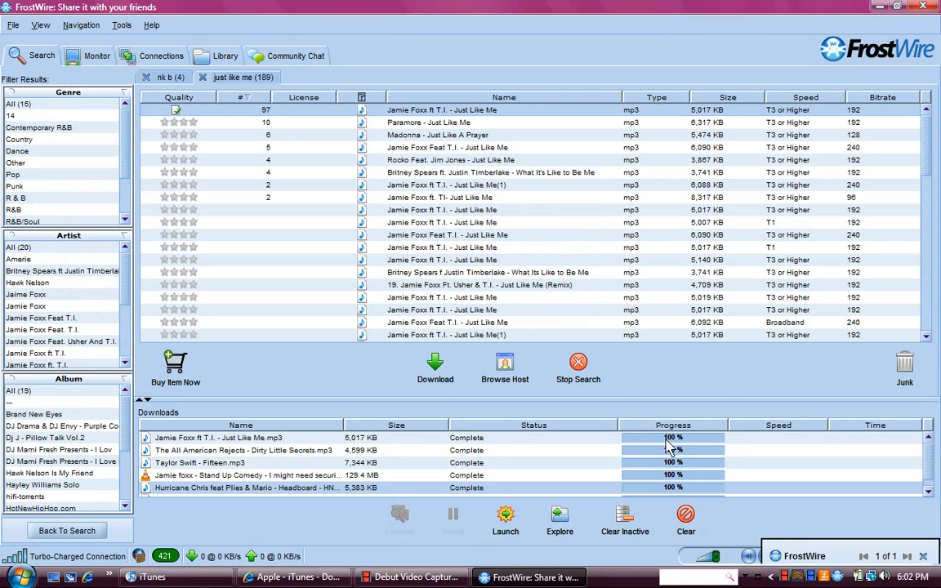
# Add Jamie Foxx ft T.I. - Just Like Me from FrostWire/Saved to the iTunes library.
pyautogui.click(150, 577)
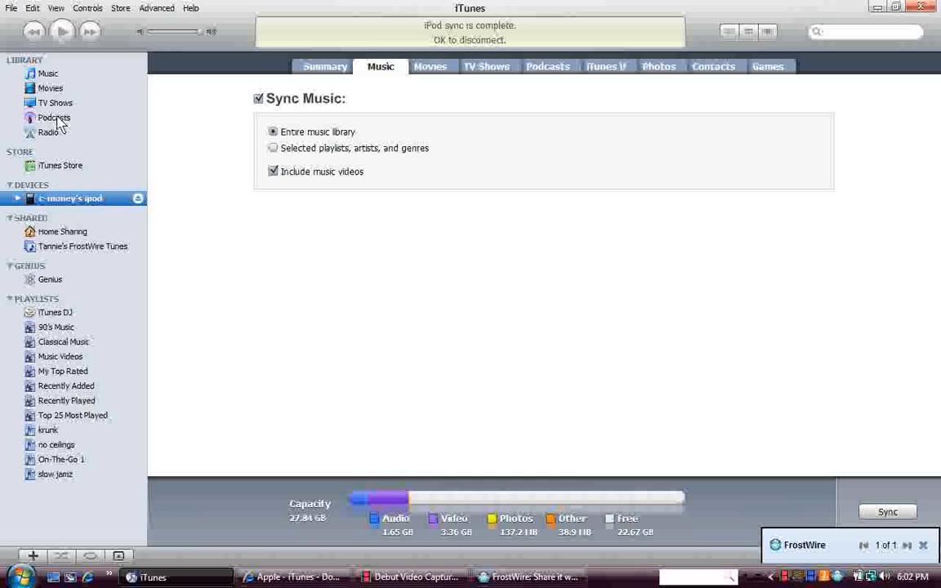
pyautogui.click(12, 7)
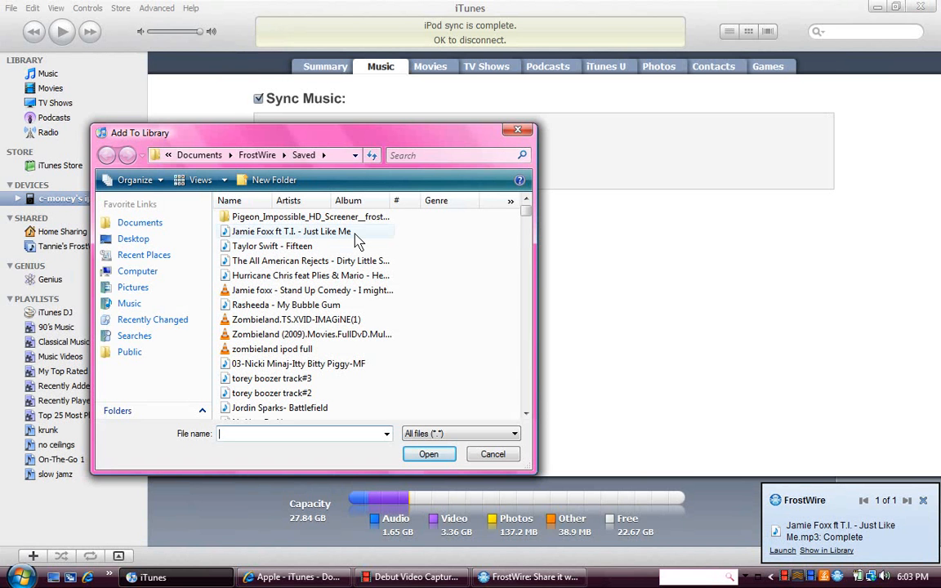
pyautogui.click(291, 232)
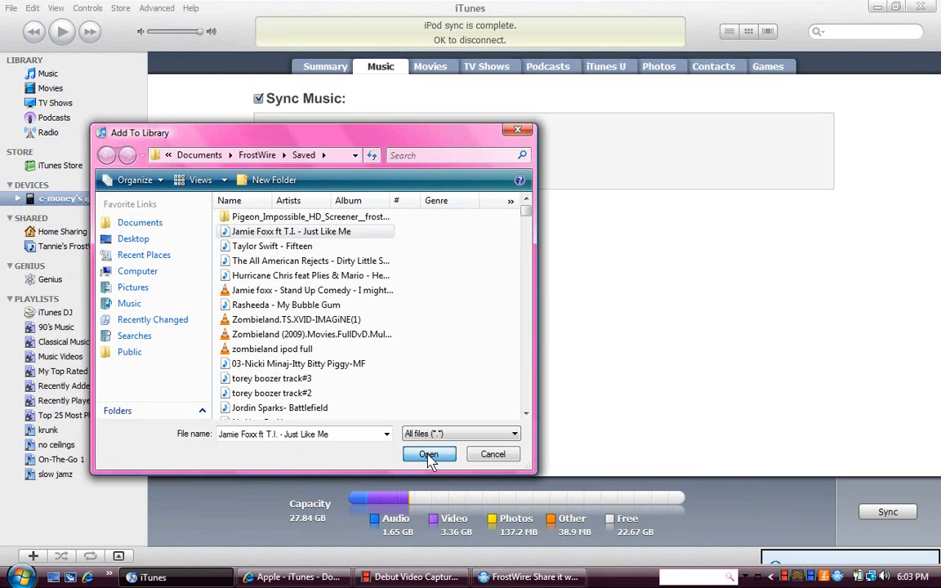
pyautogui.click(428, 454)
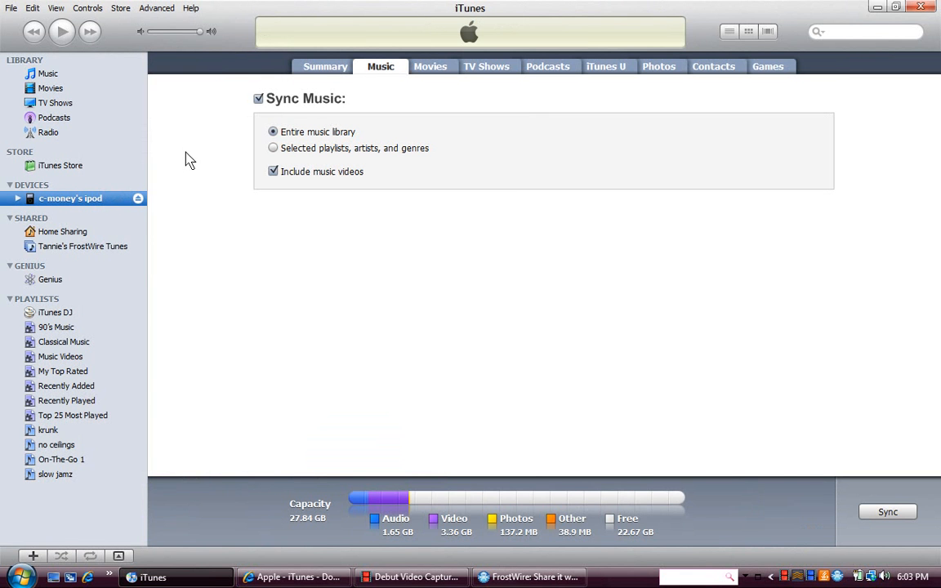
pyautogui.moveTo(278, 229)
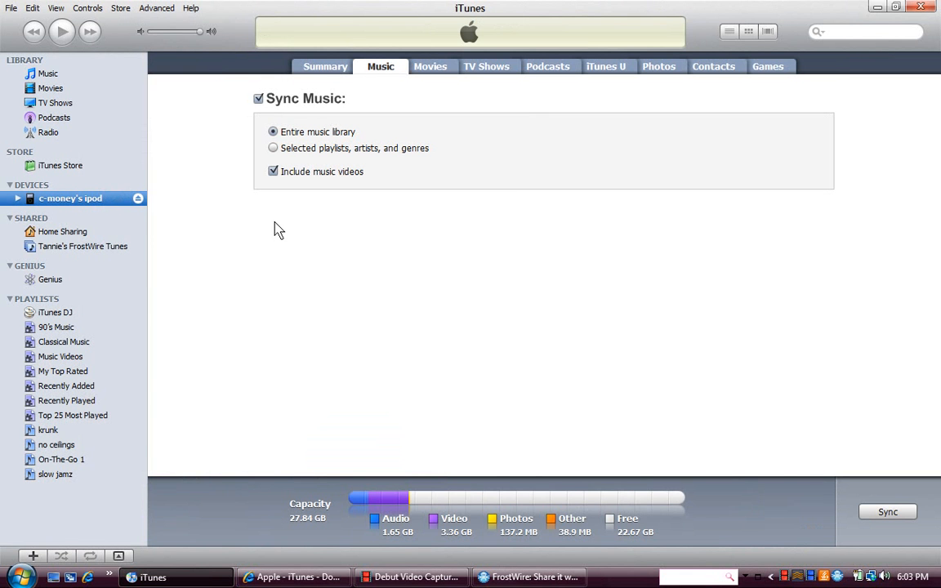
pyautogui.moveTo(304, 243)
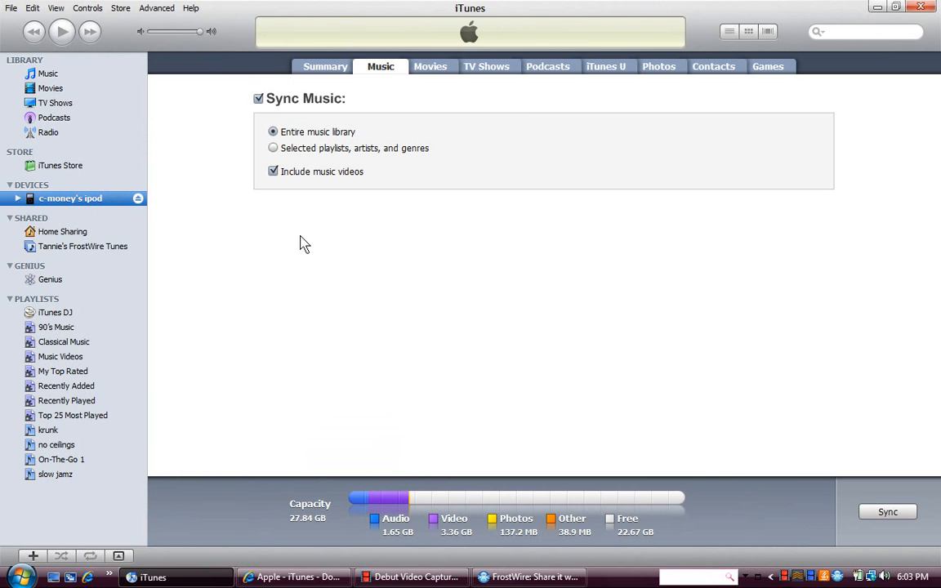
pyautogui.moveTo(739, 366)
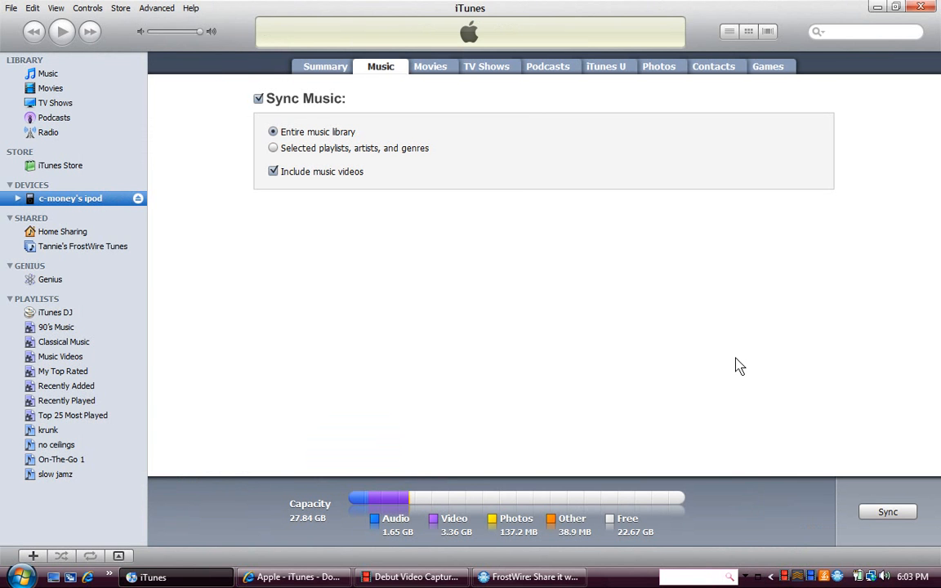
# Sync the iPod with the entire music library and let it run.
pyautogui.click(887, 513)
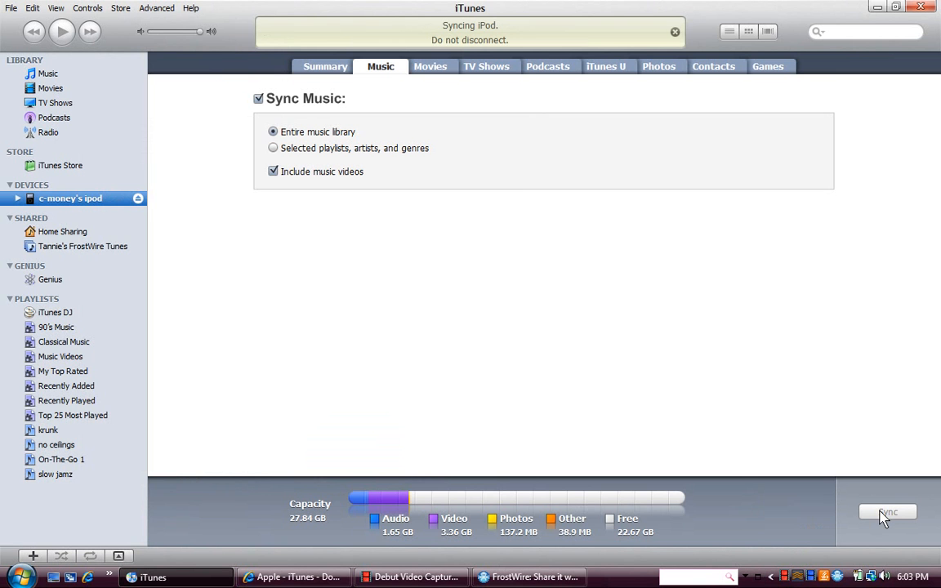
pyautogui.moveTo(647, 408)
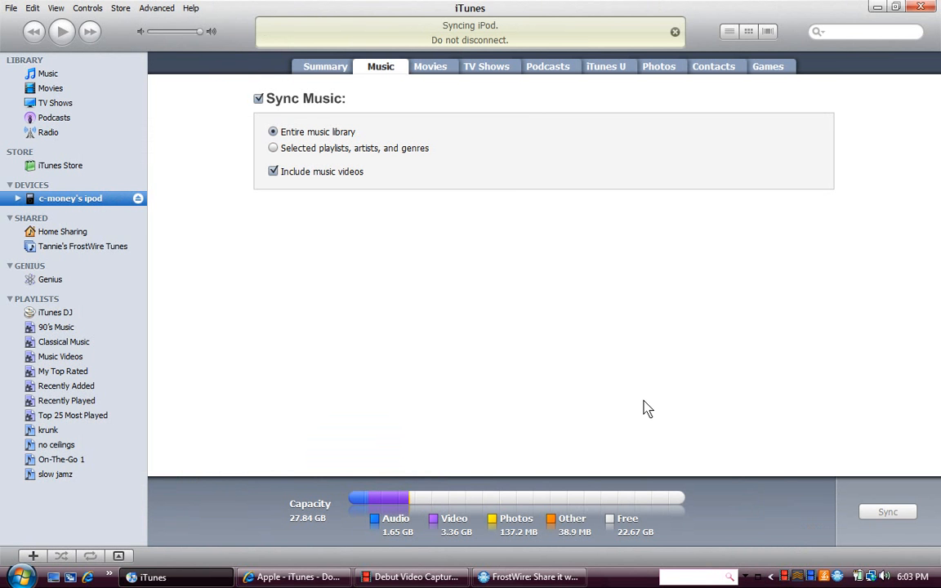
pyautogui.moveTo(395, 274)
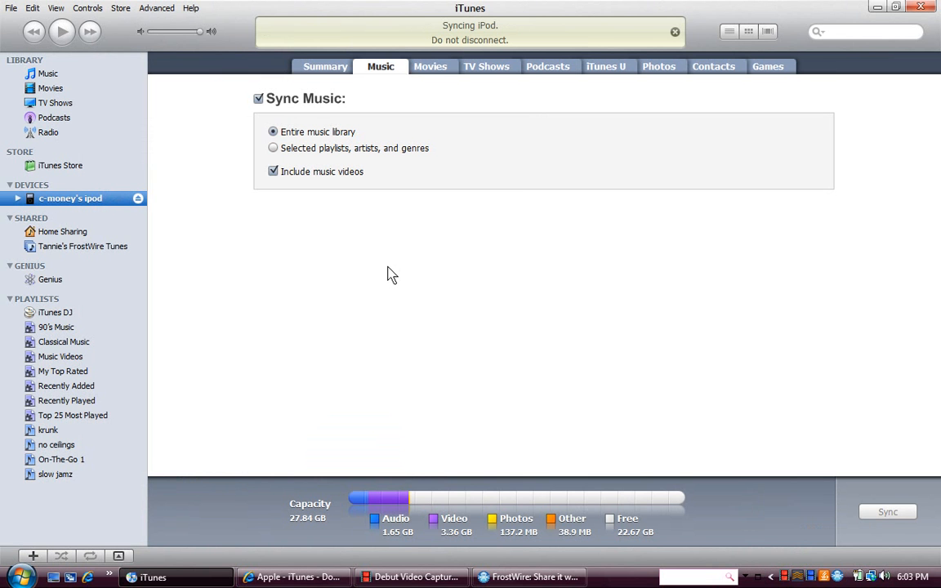
pyautogui.moveTo(59, 196)
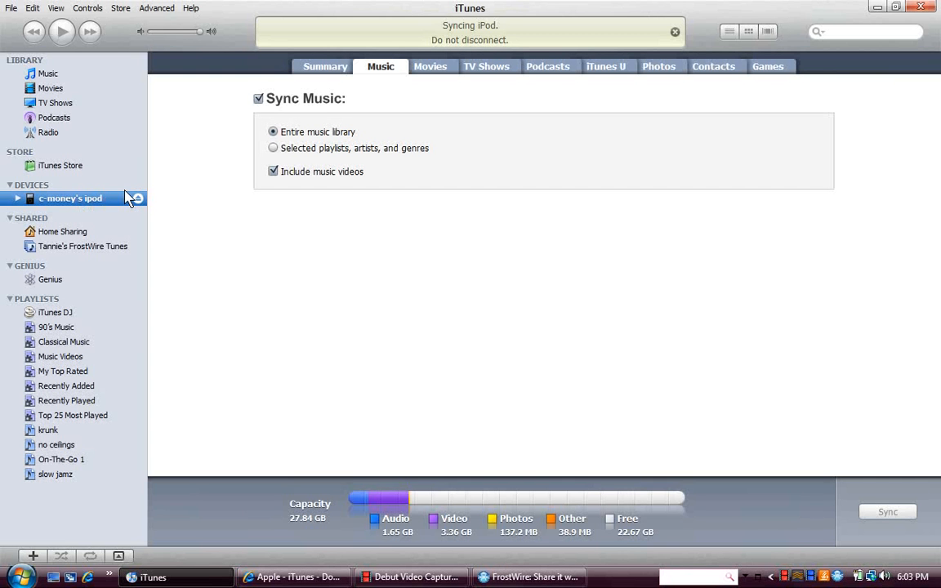
pyautogui.moveTo(127, 206)
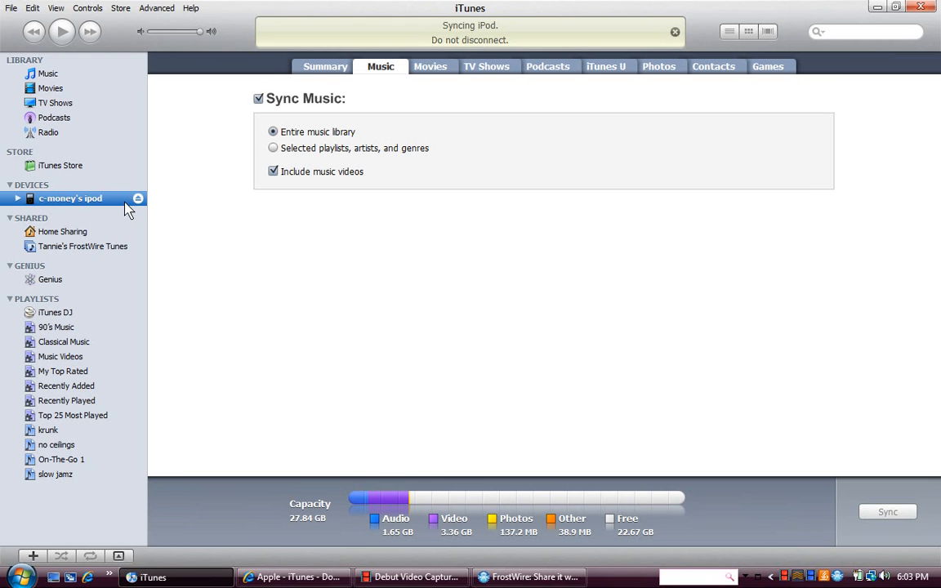
pyautogui.moveTo(448, 101)
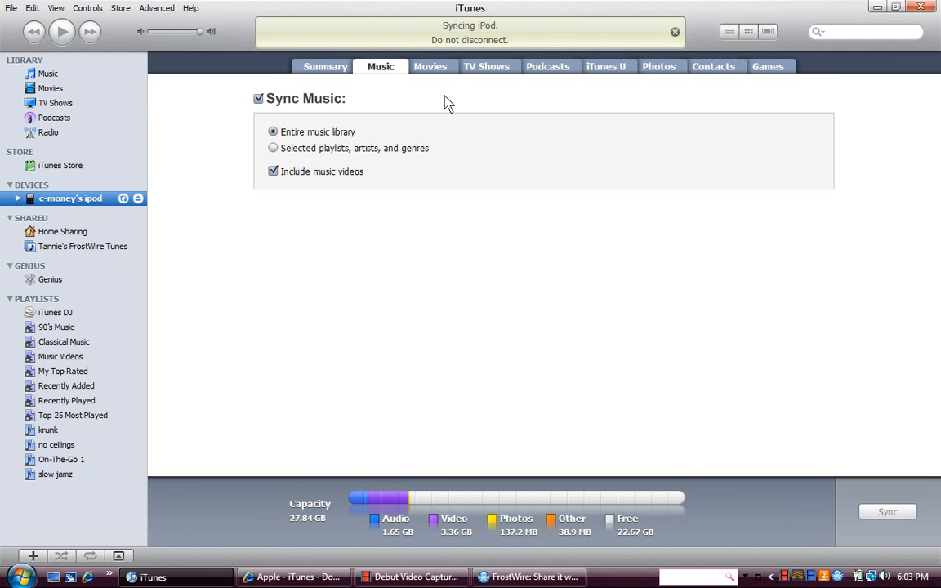
pyautogui.moveTo(124, 199)
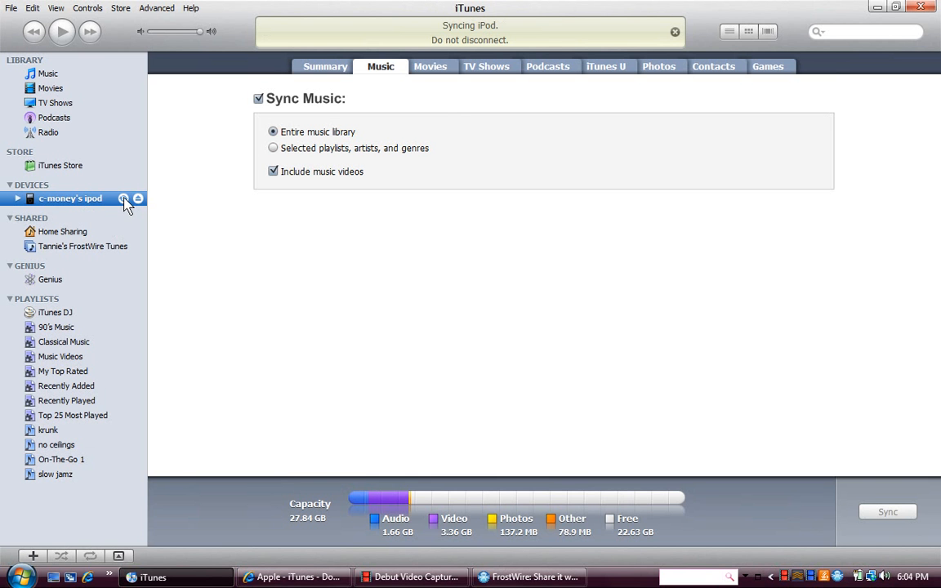
pyautogui.moveTo(206, 244)
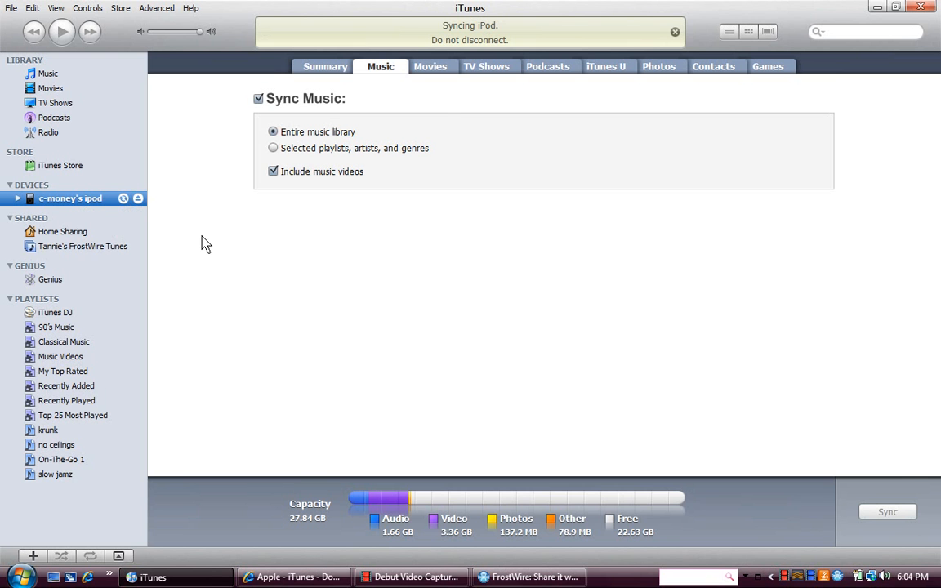
pyautogui.moveTo(330, 477)
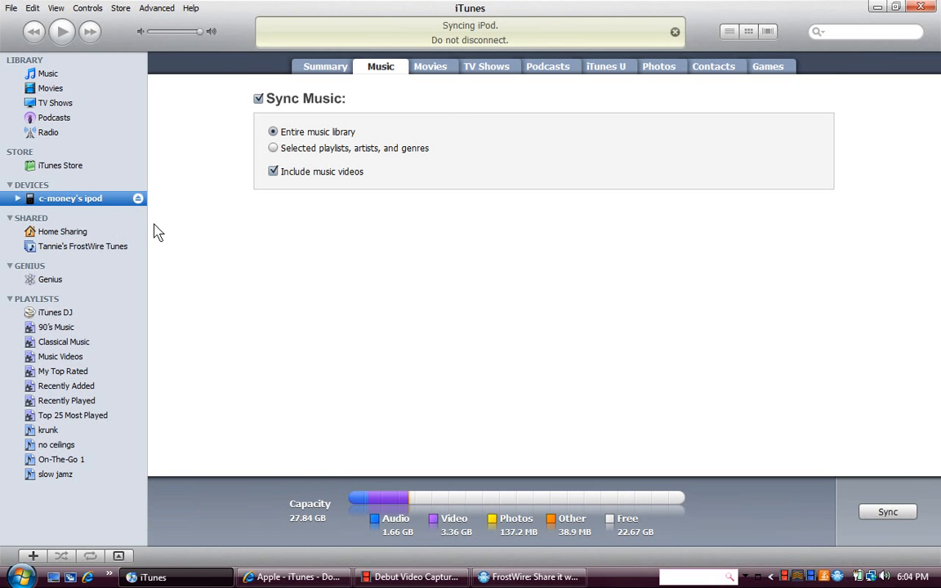
pyautogui.moveTo(318, 552)
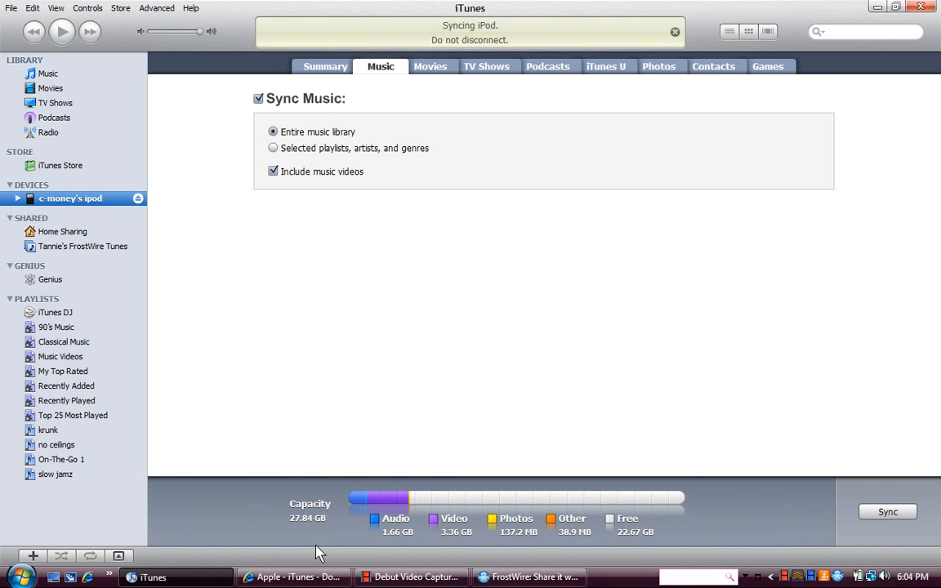
pyautogui.click(410, 577)
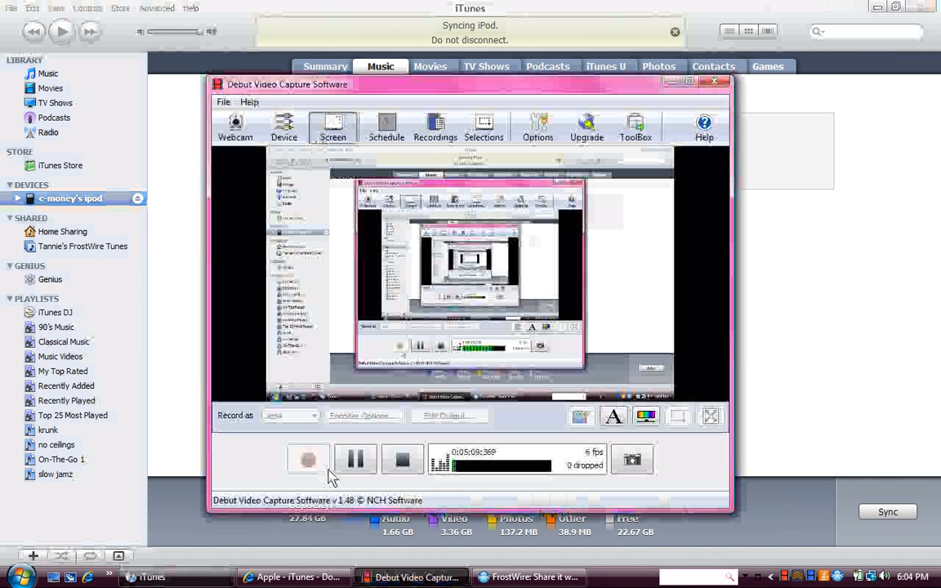